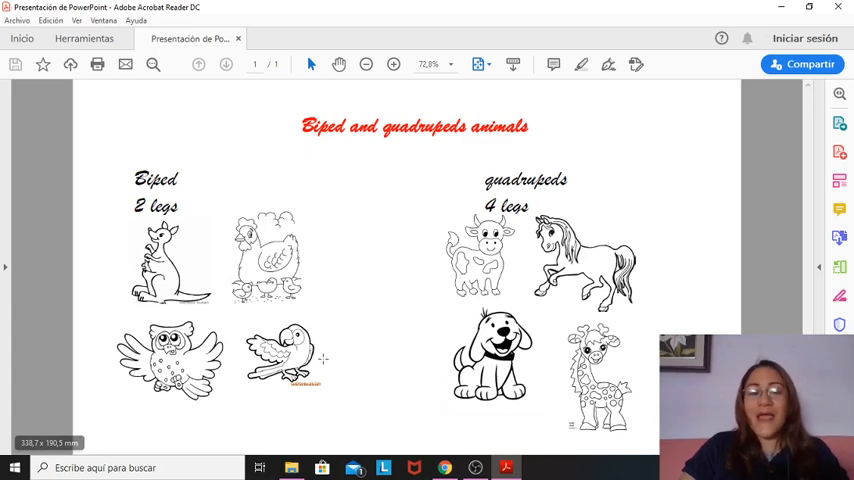
{"action": "mouse_move", "coordinate": [317, 401]}
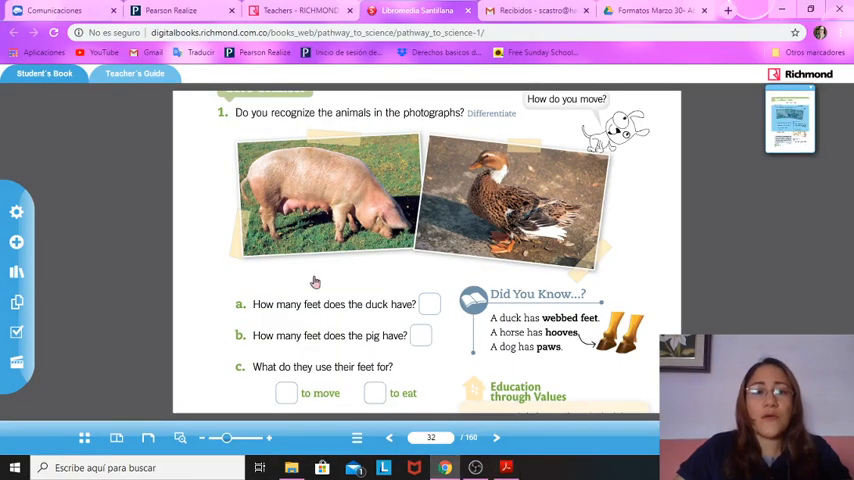
{"action": "mouse_move", "coordinate": [385, 355]}
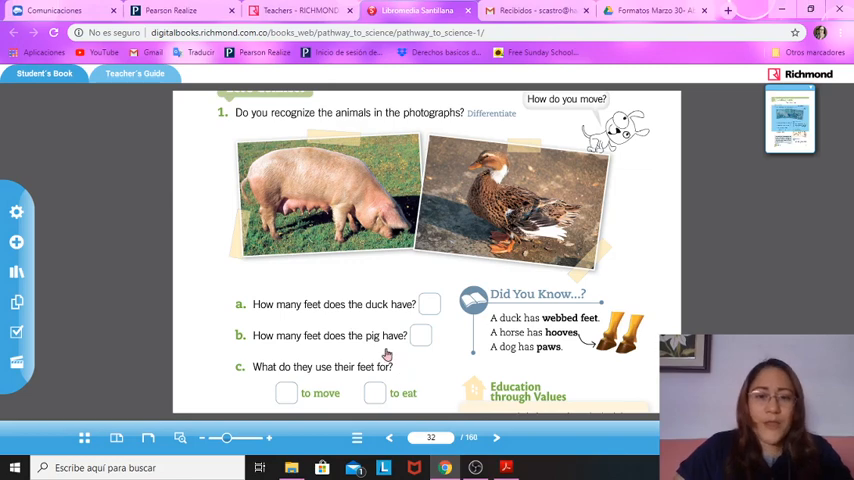
Step: Scroll page 32 past the questions to the bipeds/quadrupeds paragraph, Challenge box and footer
{"action": "scroll", "scroll_direction": "down", "scroll_amount": 3}
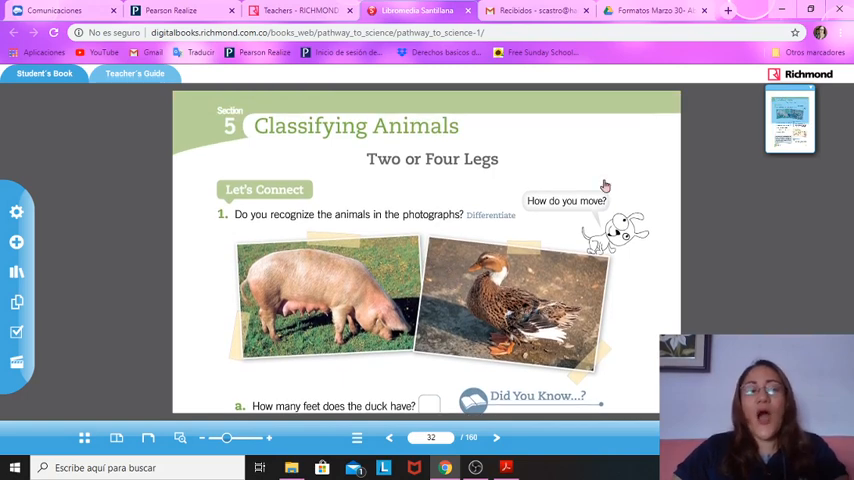
{"action": "mouse_move", "coordinate": [558, 161]}
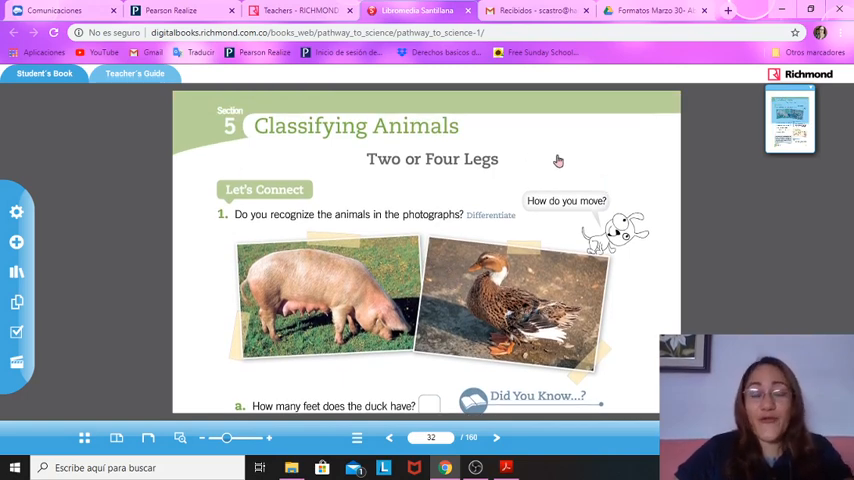
{"action": "mouse_move", "coordinate": [295, 172]}
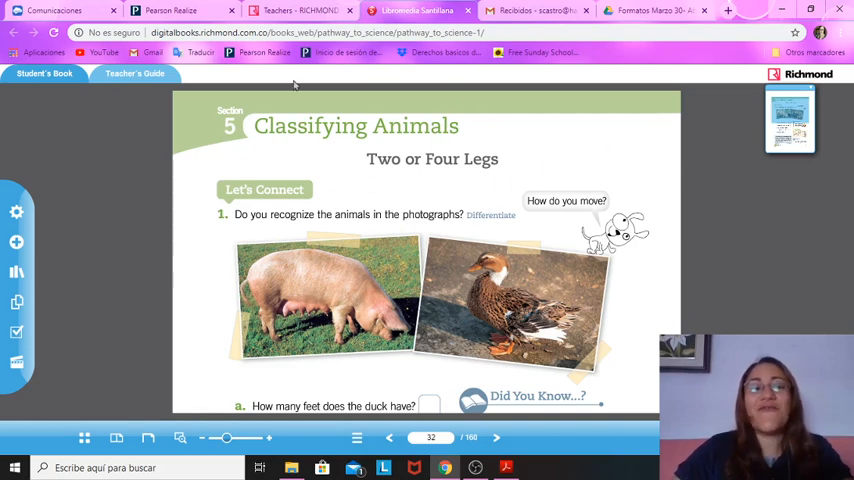
{"action": "mouse_move", "coordinate": [506, 180]}
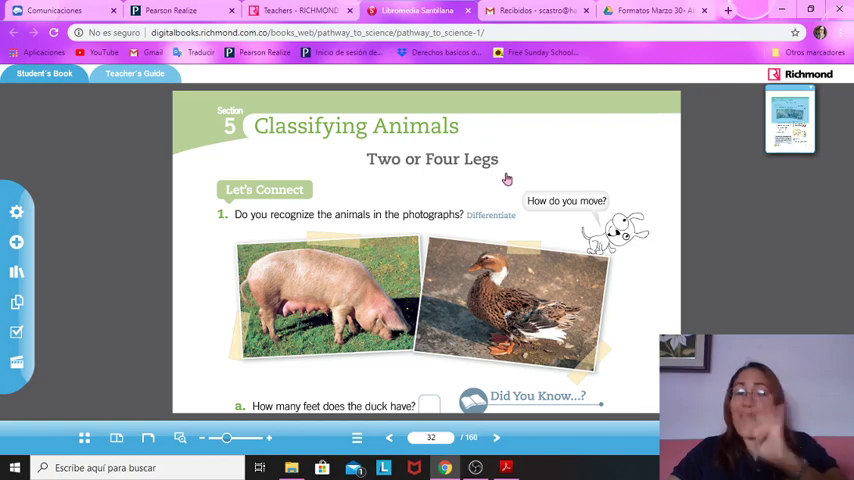
{"action": "mouse_move", "coordinate": [334, 267]}
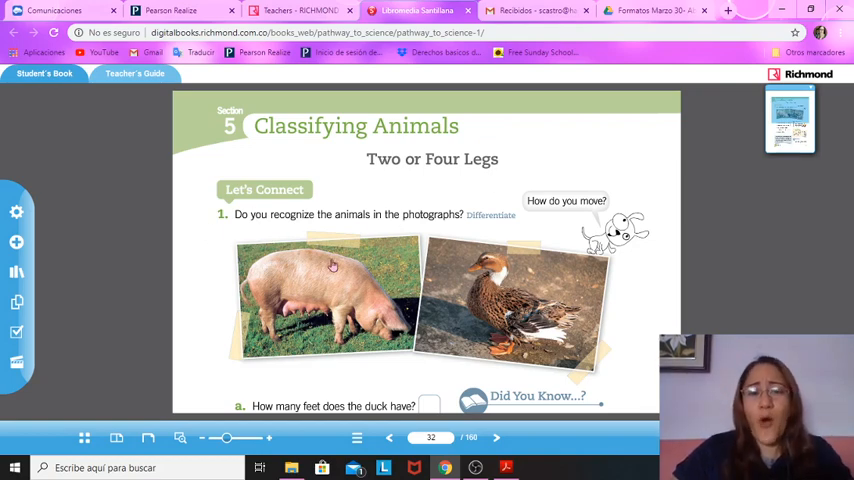
{"action": "scroll", "scroll_direction": "down", "scroll_amount": 3}
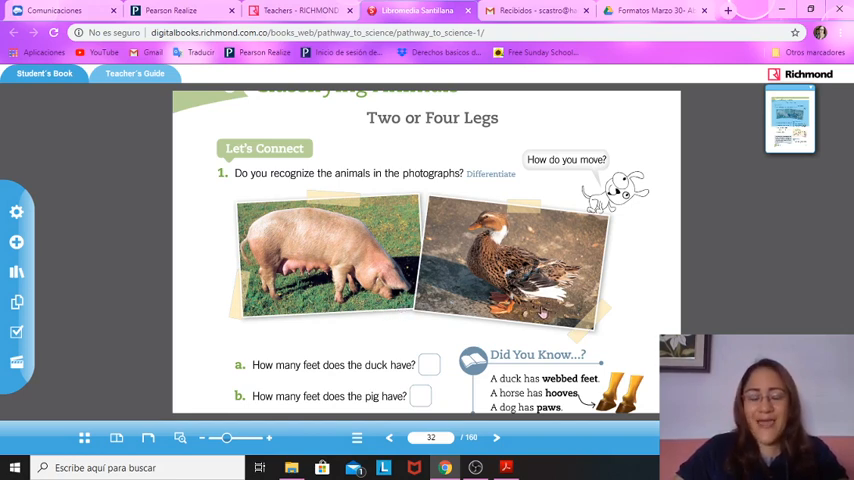
{"action": "scroll", "scroll_direction": "down", "scroll_amount": 3}
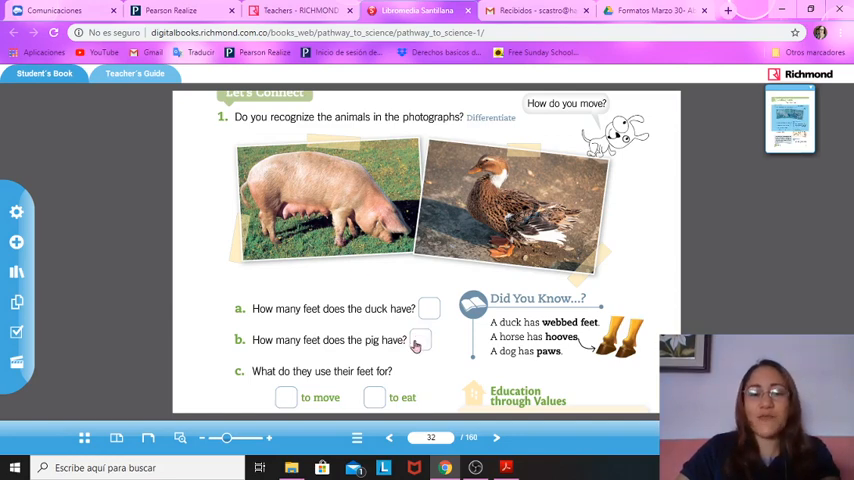
{"action": "mouse_move", "coordinate": [393, 371]}
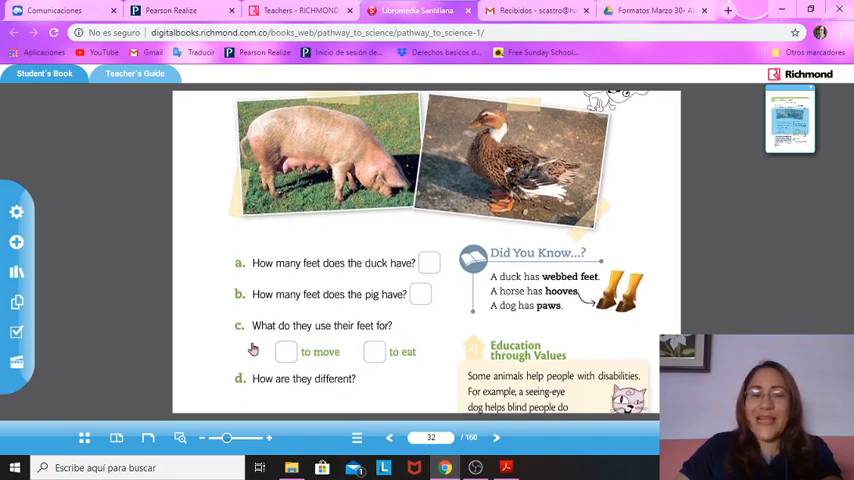
{"action": "mouse_move", "coordinate": [338, 338]}
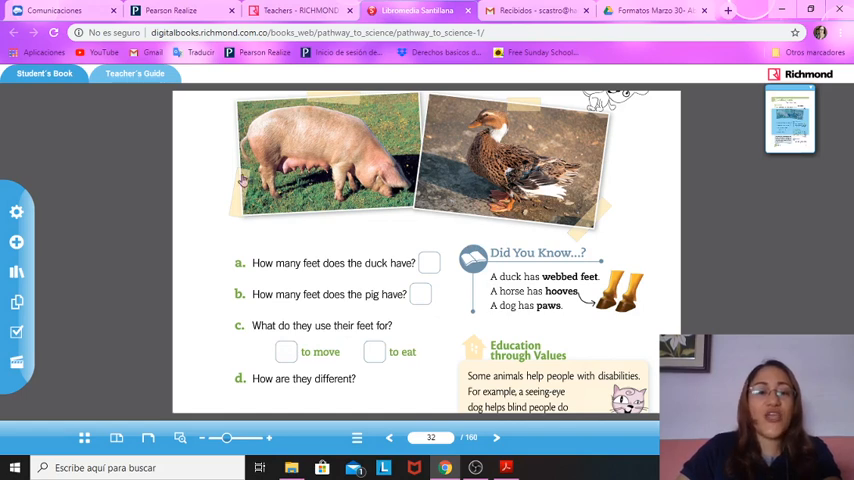
{"action": "mouse_move", "coordinate": [314, 206]}
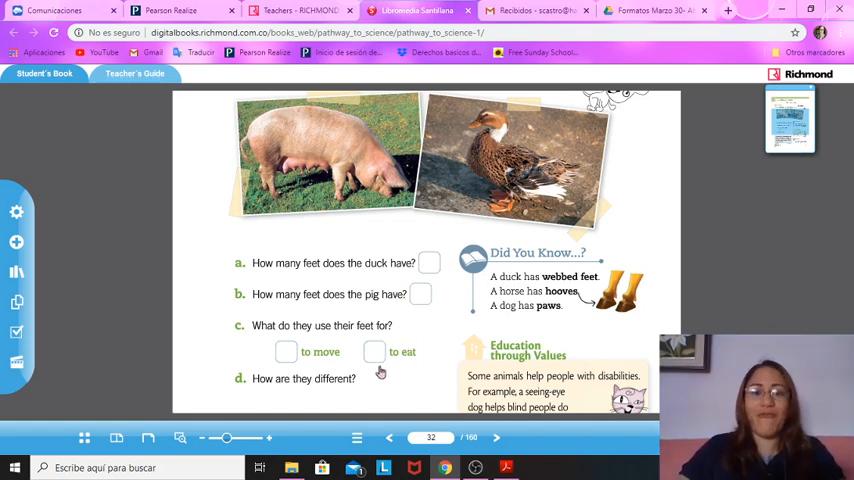
{"action": "mouse_move", "coordinate": [322, 345]}
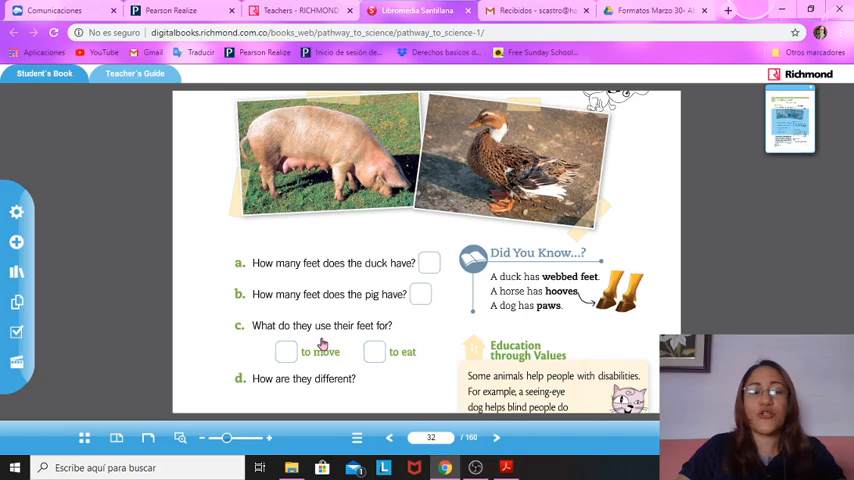
{"action": "mouse_move", "coordinate": [399, 389]}
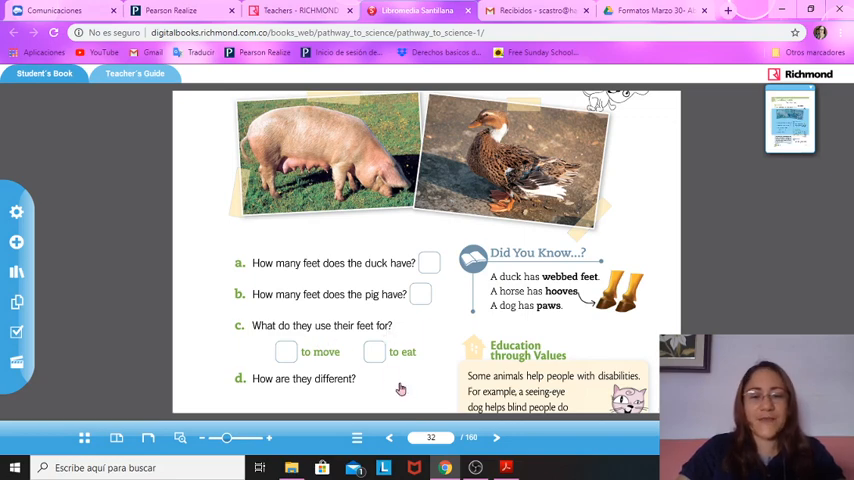
{"action": "scroll", "scroll_direction": "down", "scroll_amount": 3}
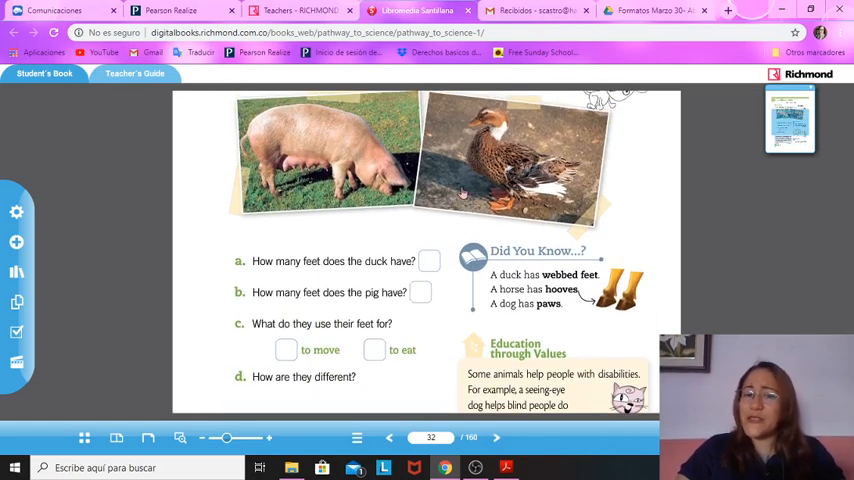
{"action": "mouse_move", "coordinate": [619, 208]}
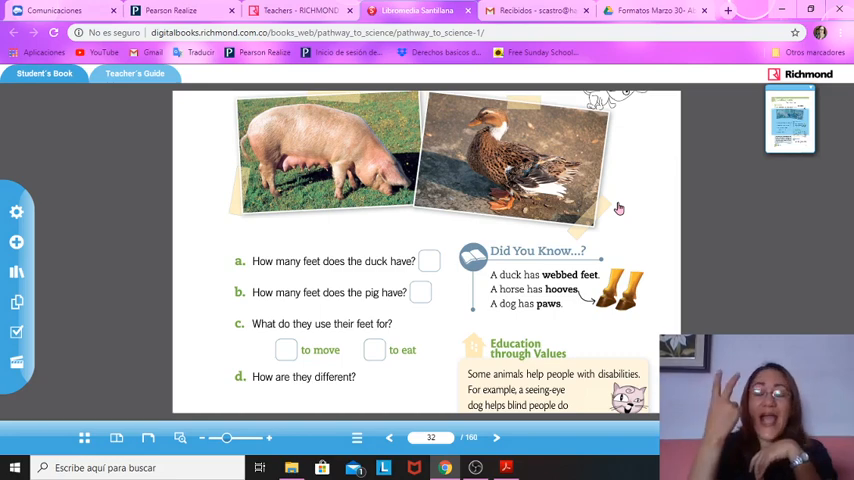
{"action": "scroll", "scroll_direction": "down", "scroll_amount": 3}
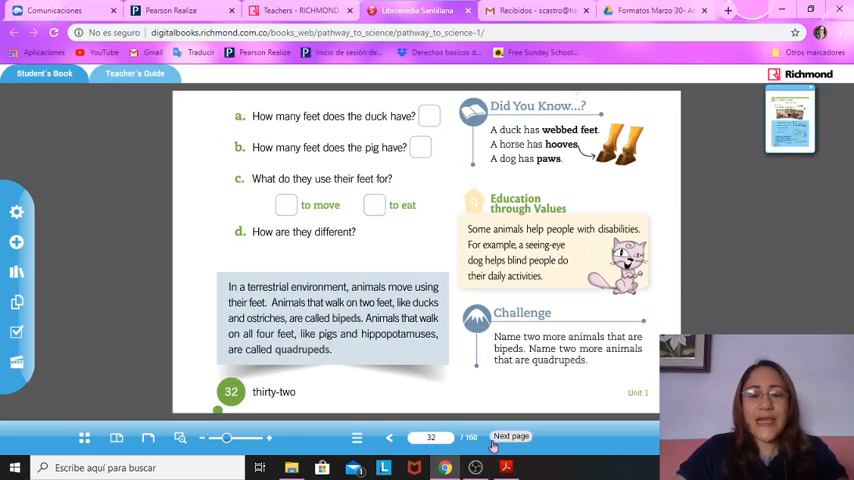
Step: Move to page 33 and scroll to exercise 2's biped and quadruped sorting boxes
{"action": "left_click", "coordinate": [511, 435]}
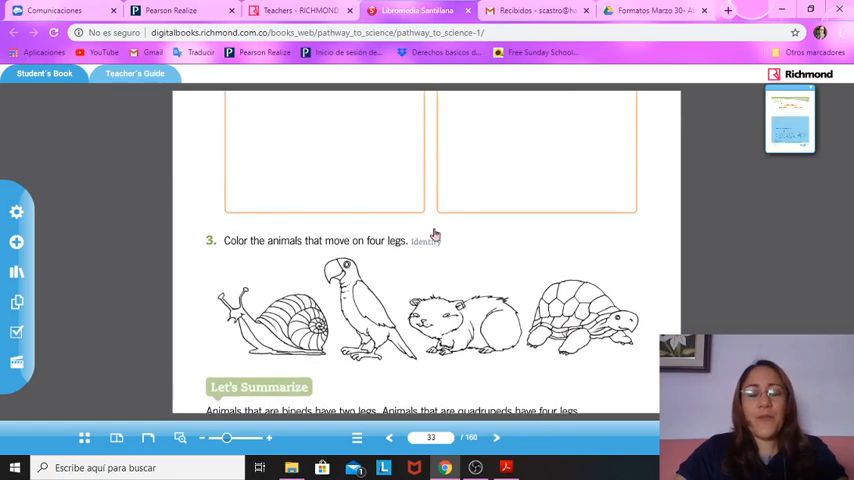
{"action": "scroll", "scroll_direction": "down", "scroll_amount": 3}
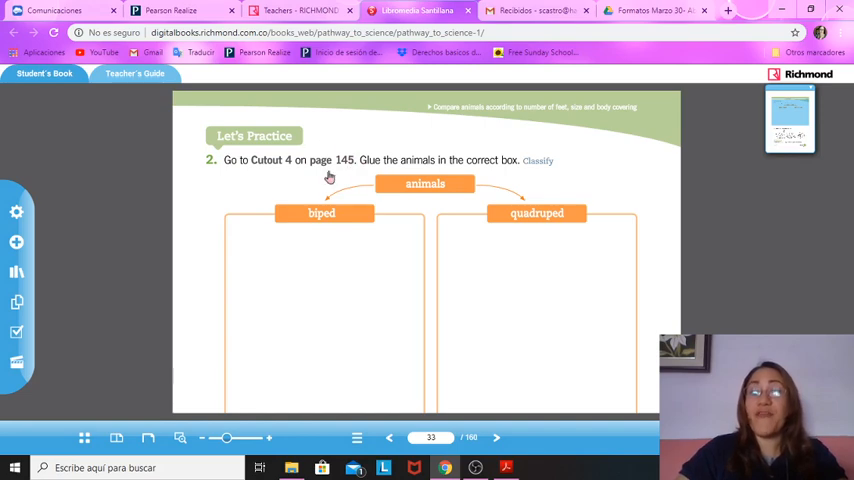
{"action": "mouse_move", "coordinate": [270, 160]}
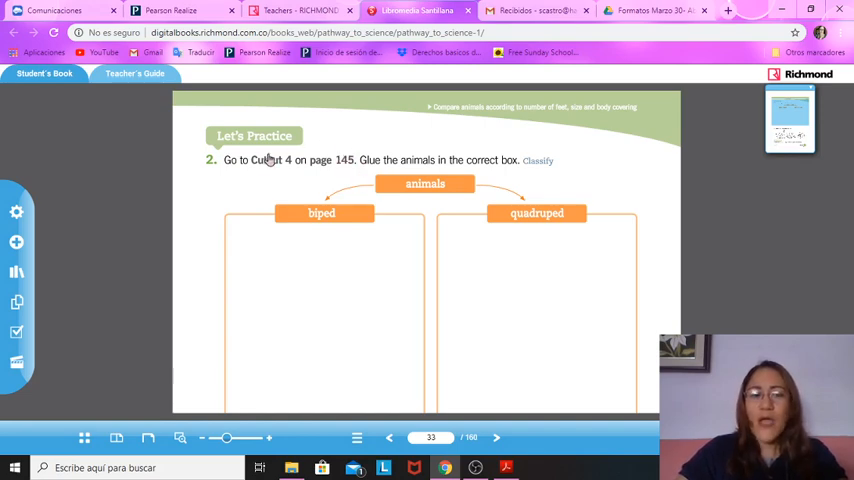
{"action": "mouse_move", "coordinate": [294, 170]}
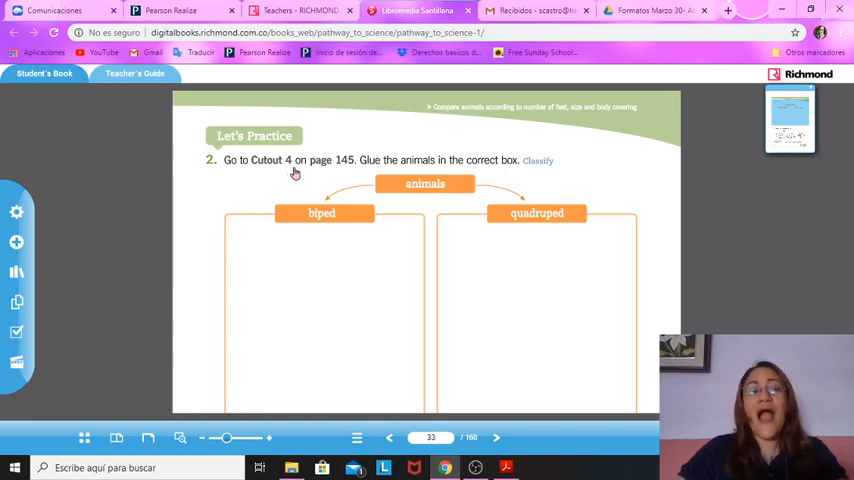
{"action": "mouse_move", "coordinate": [462, 249]}
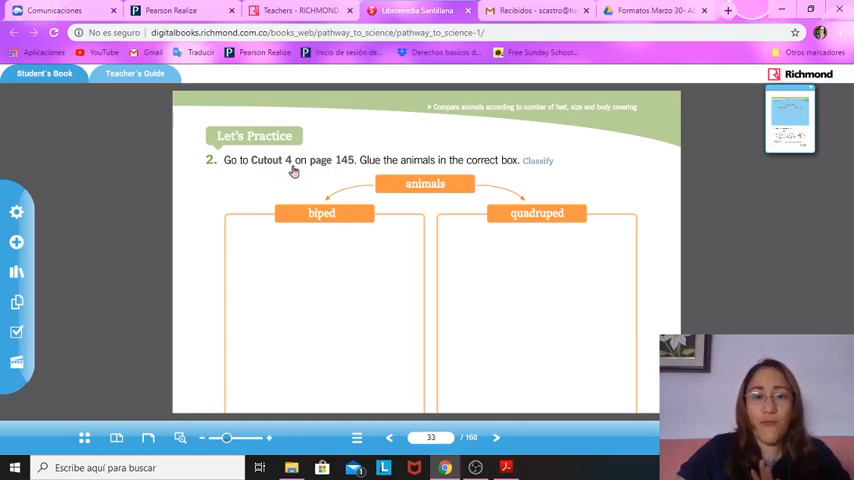
{"action": "mouse_move", "coordinate": [351, 168]}
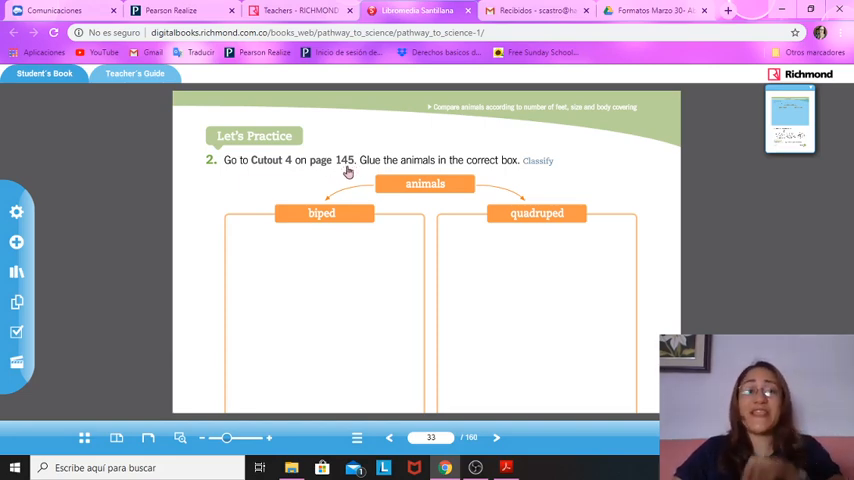
{"action": "mouse_move", "coordinate": [349, 160]}
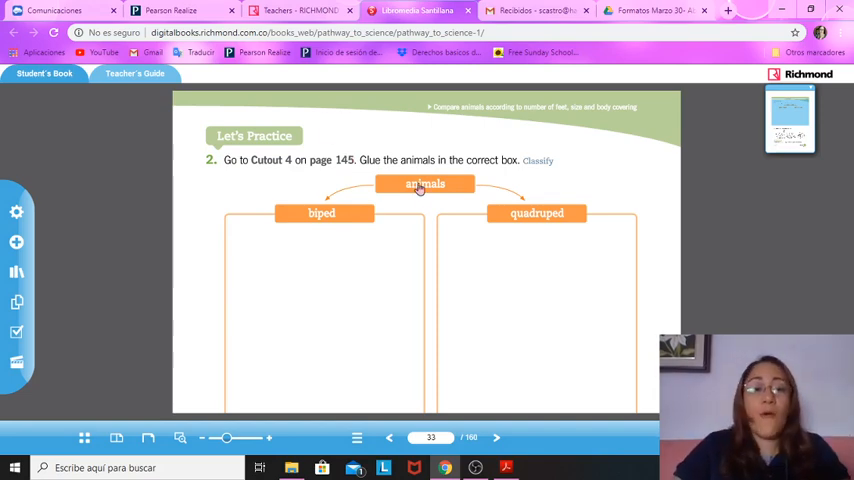
{"action": "scroll", "scroll_direction": "down", "scroll_amount": 3}
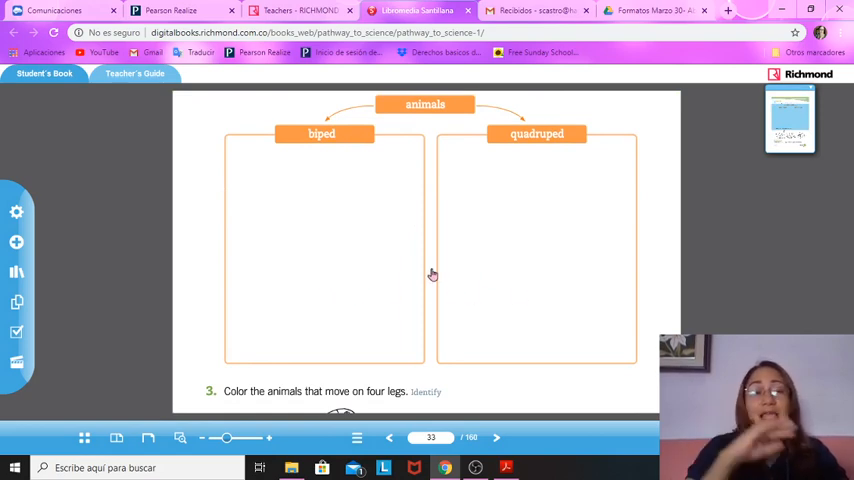
{"action": "mouse_move", "coordinate": [300, 167]}
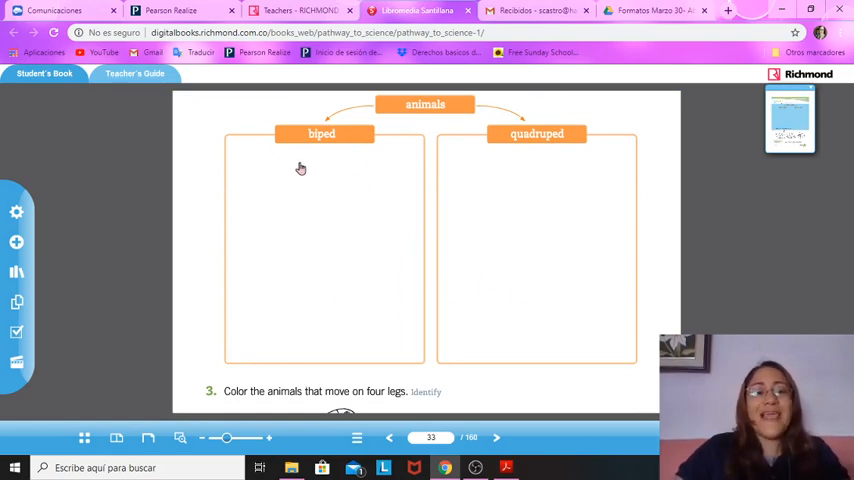
{"action": "mouse_move", "coordinate": [321, 138]}
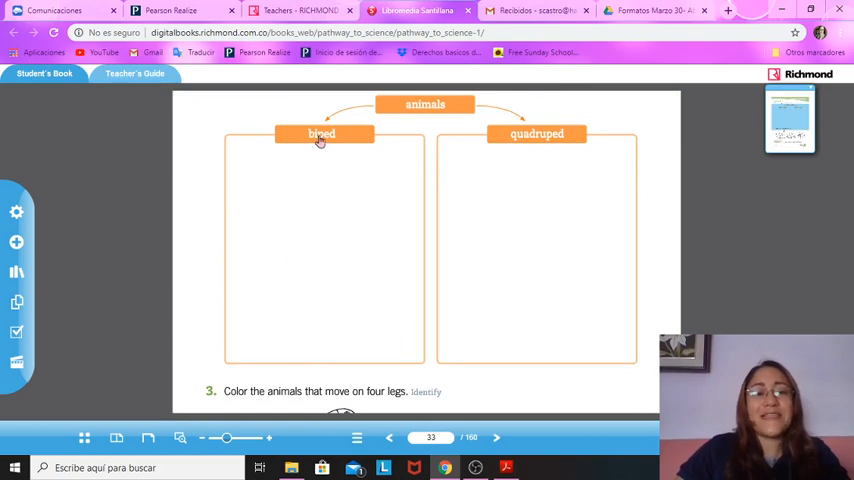
{"action": "mouse_move", "coordinate": [566, 221]}
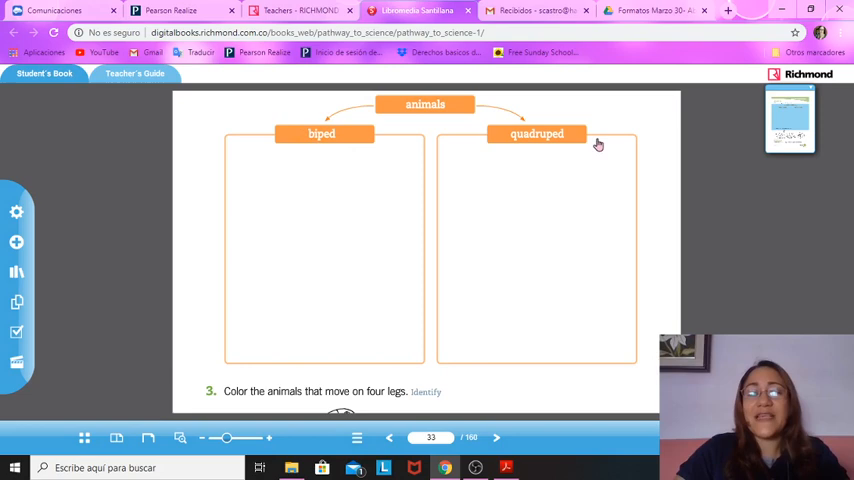
{"action": "mouse_move", "coordinate": [557, 225]}
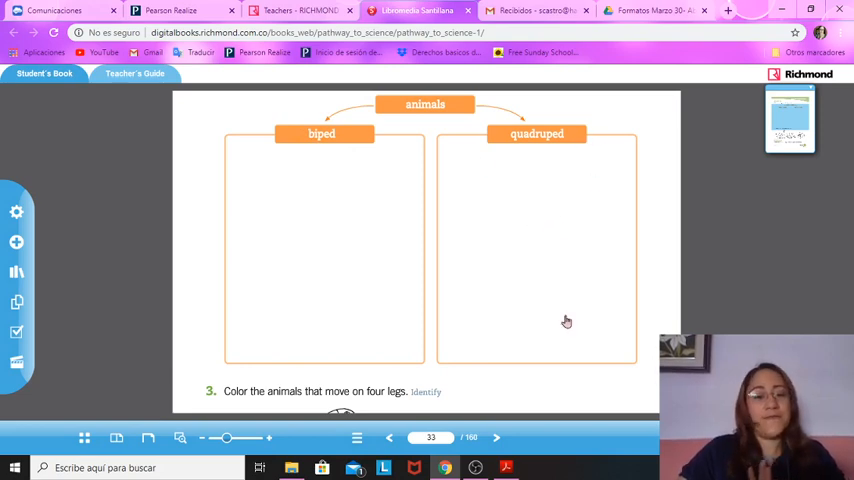
Step: Scroll to the snail, parrot, guinea pig and turtle colouring exercise and Let's Summarize box
{"action": "scroll", "scroll_direction": "down", "scroll_amount": 3}
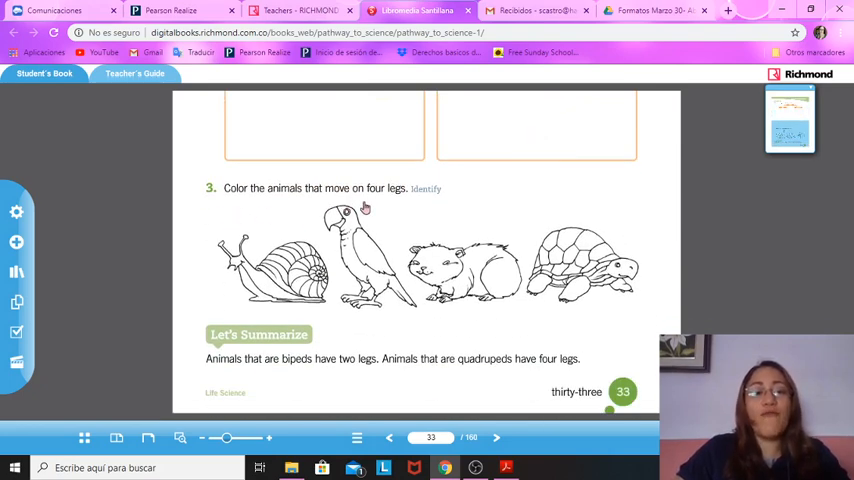
{"action": "mouse_move", "coordinate": [402, 211]}
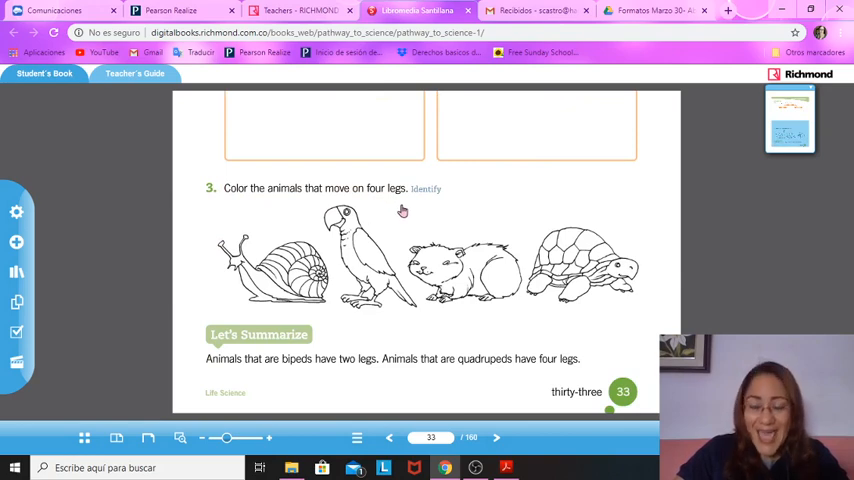
{"action": "mouse_move", "coordinate": [306, 201]}
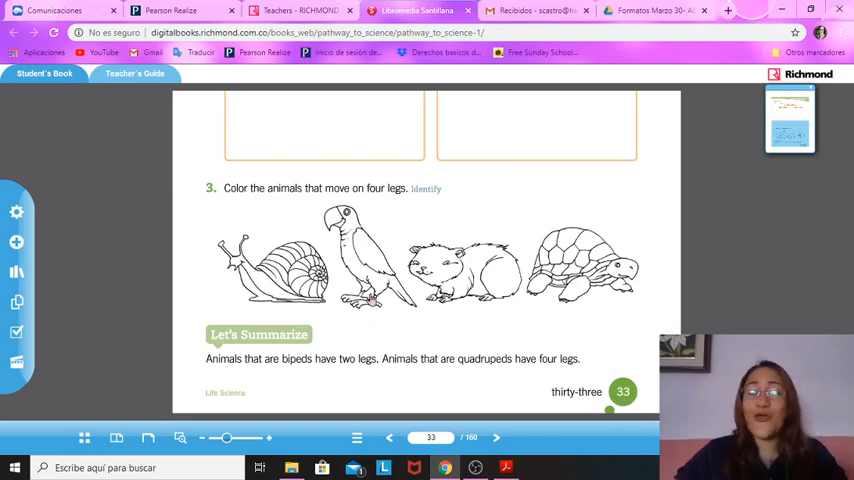
{"action": "mouse_move", "coordinate": [495, 291]}
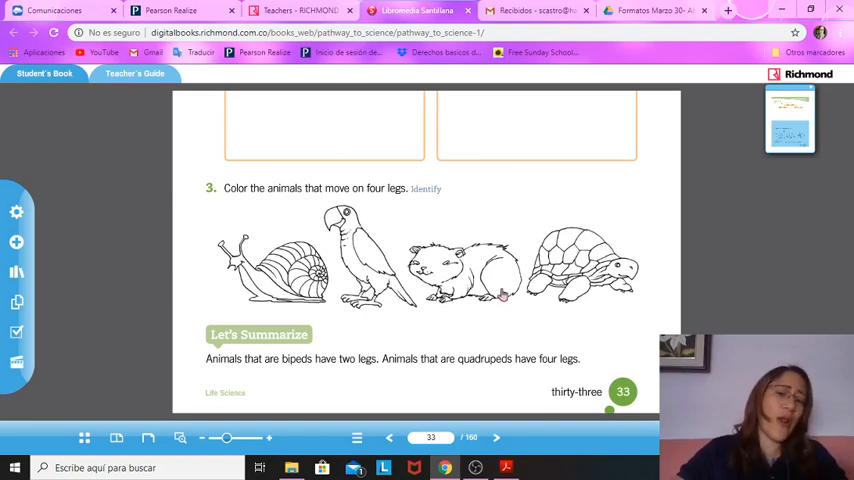
{"action": "mouse_move", "coordinate": [486, 305]}
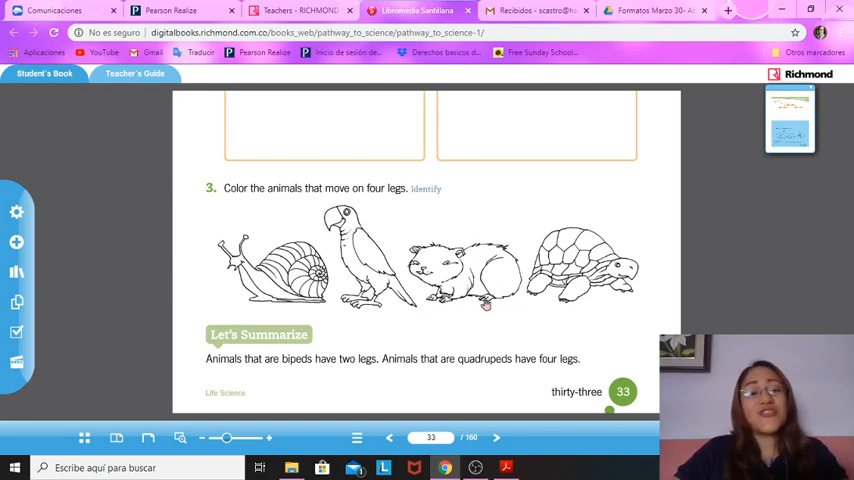
{"action": "mouse_move", "coordinate": [492, 305]}
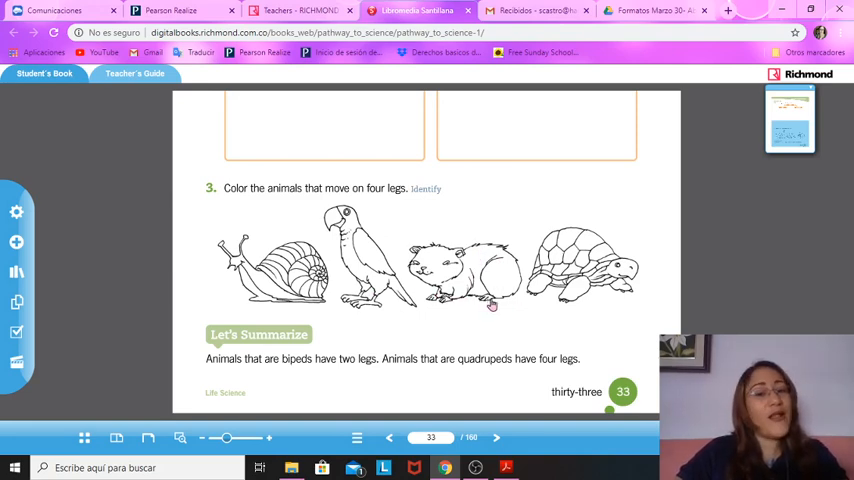